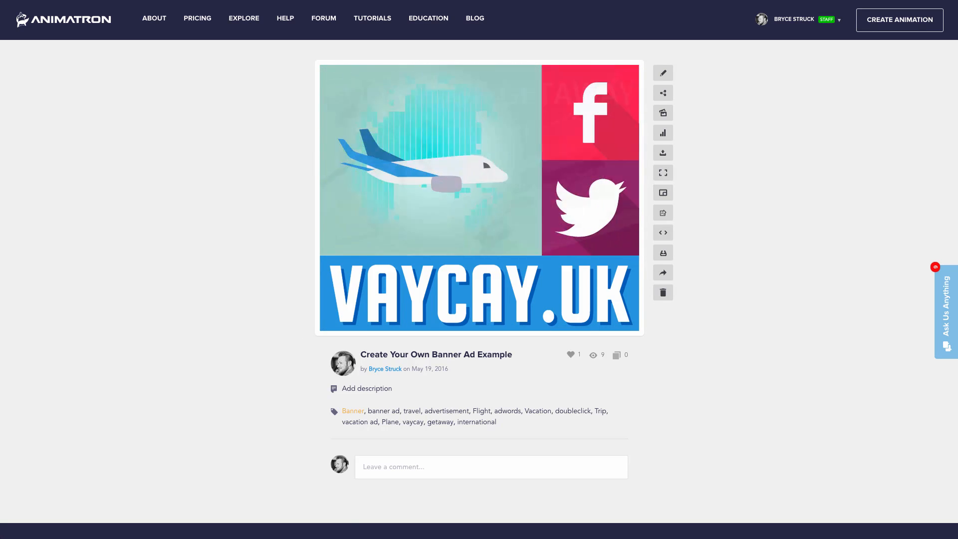
Open the "Create Your Own Banner Ad" project in the Animatron editor via the edit pencil
{"action": "left_click", "coordinate": [662, 73]}
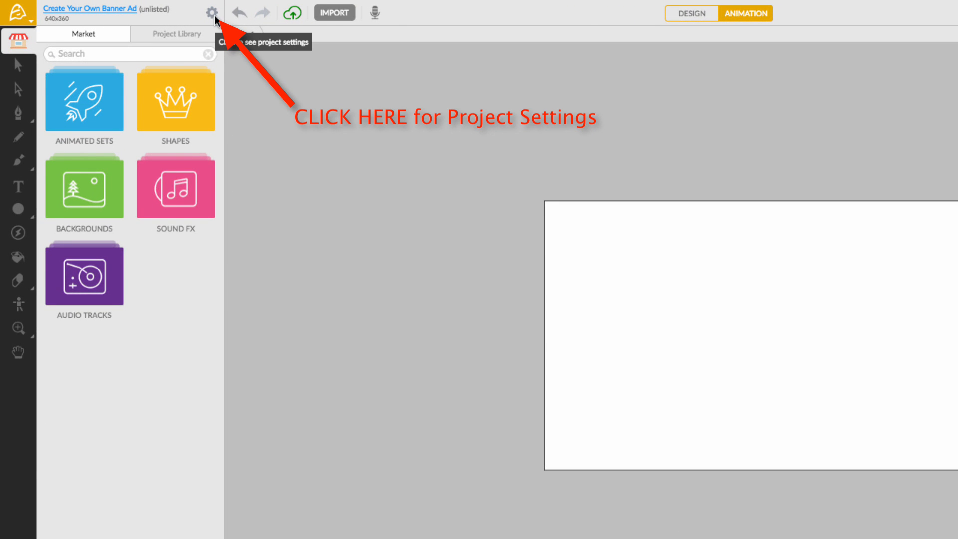
Set the project canvas to the 300x250 preset size in Project Settings
{"action": "left_click", "coordinate": [215, 12]}
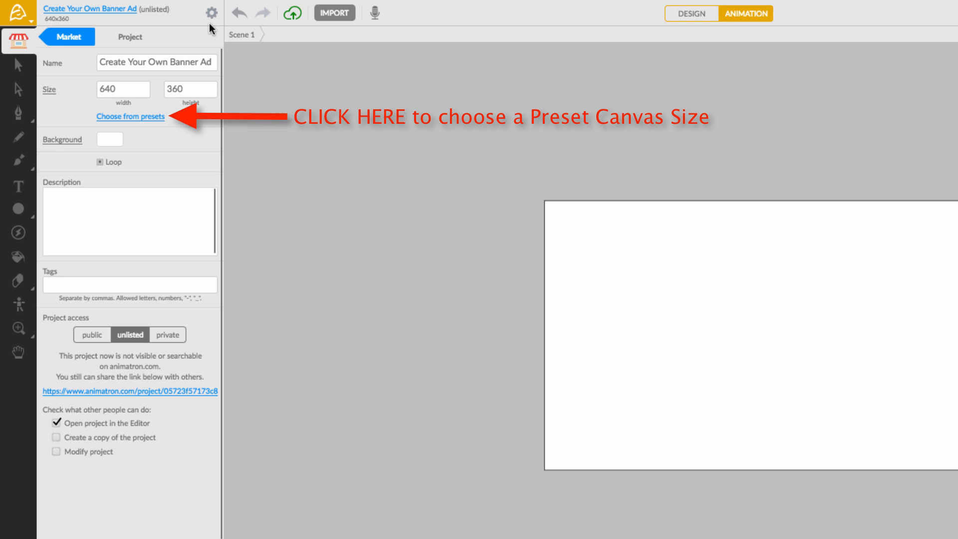
{"action": "left_click", "coordinate": [129, 117]}
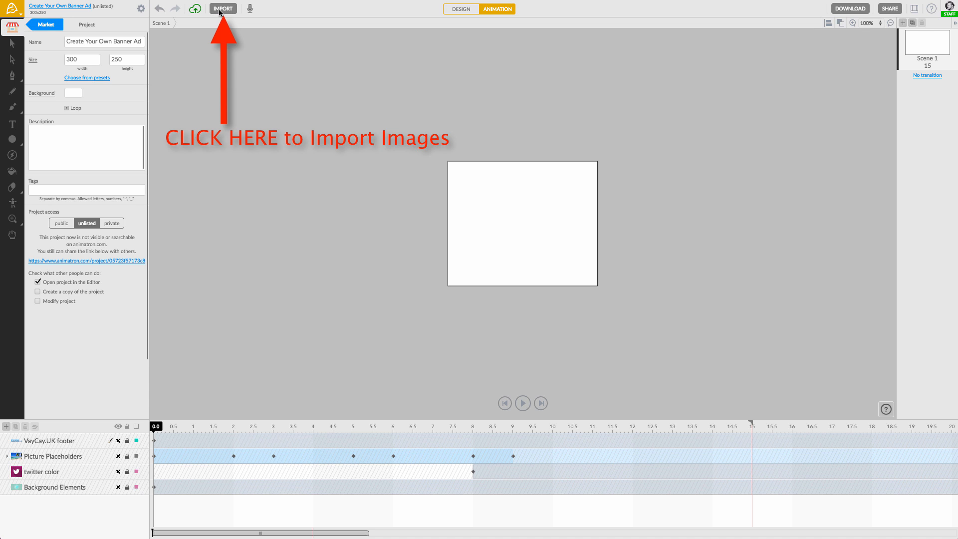
Import the Bahamas, Greece and Tahiti vacation photos as layers
{"action": "left_click", "coordinate": [222, 8]}
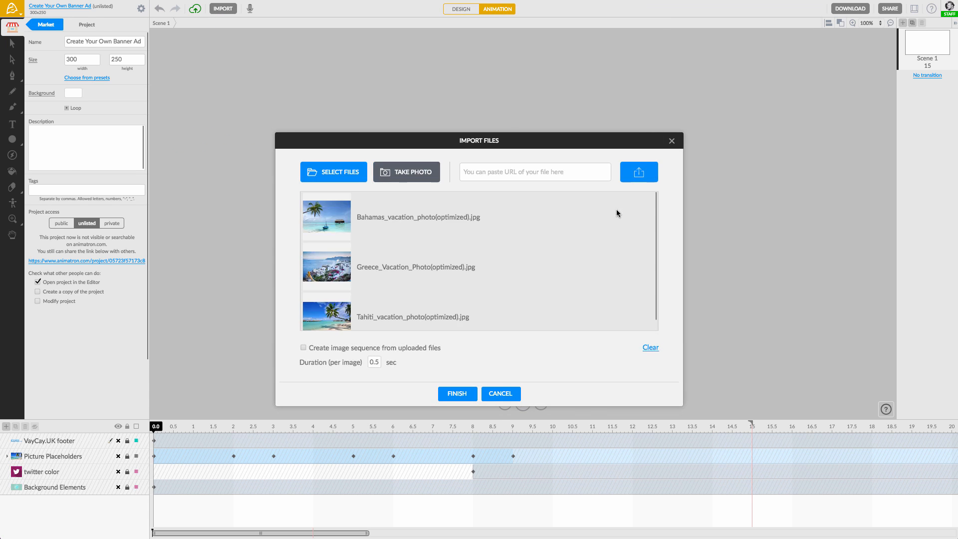
{"action": "left_click", "coordinate": [457, 393]}
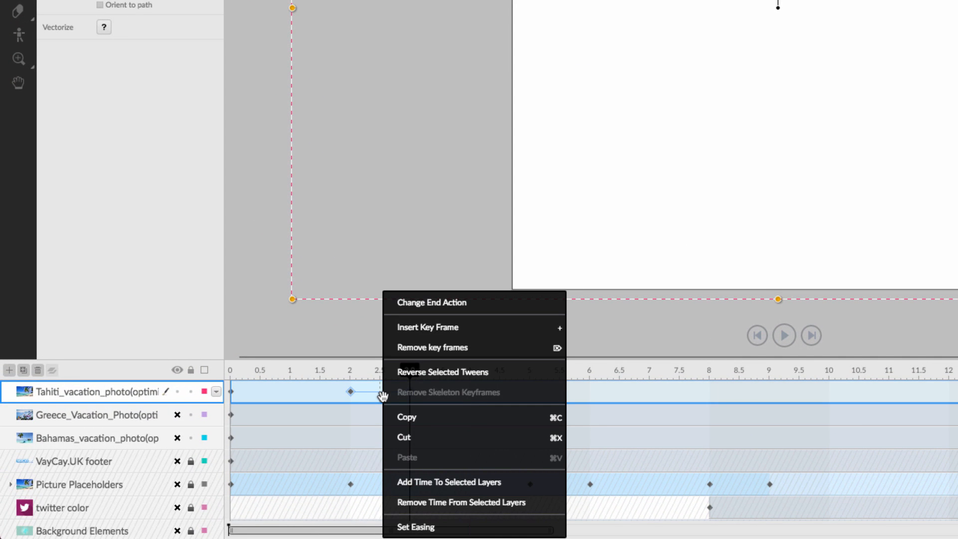
Give the Tahiti photo's tween a QUAD easing
{"action": "left_click", "coordinate": [415, 526]}
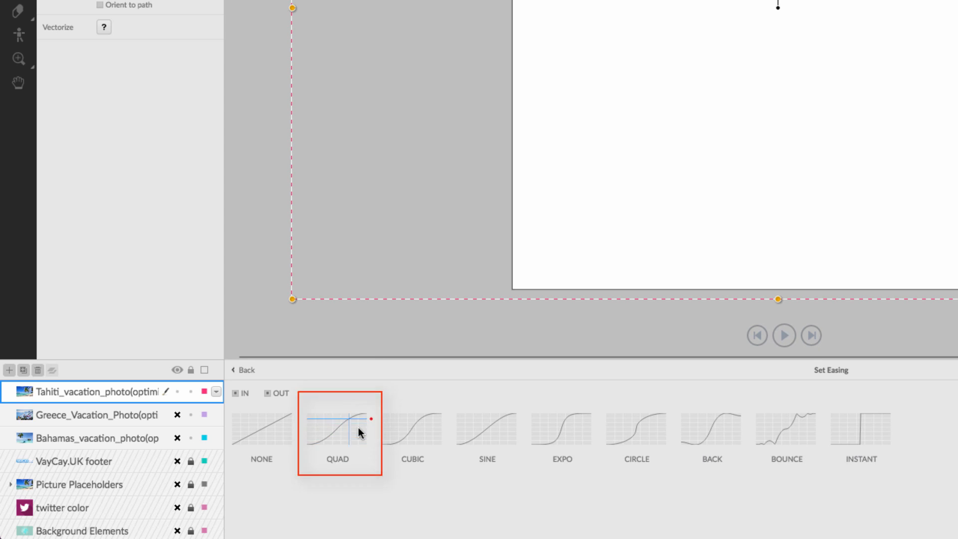
{"action": "left_click", "coordinate": [241, 369]}
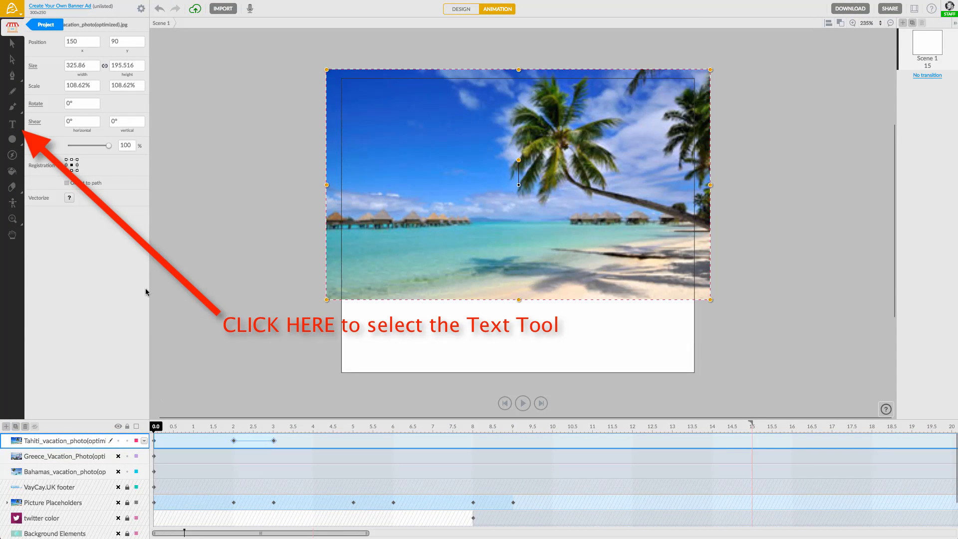
Add a text box over the beach photo reading BOOK YOUR GETAWAY TODAY!
{"action": "left_click", "coordinate": [11, 124]}
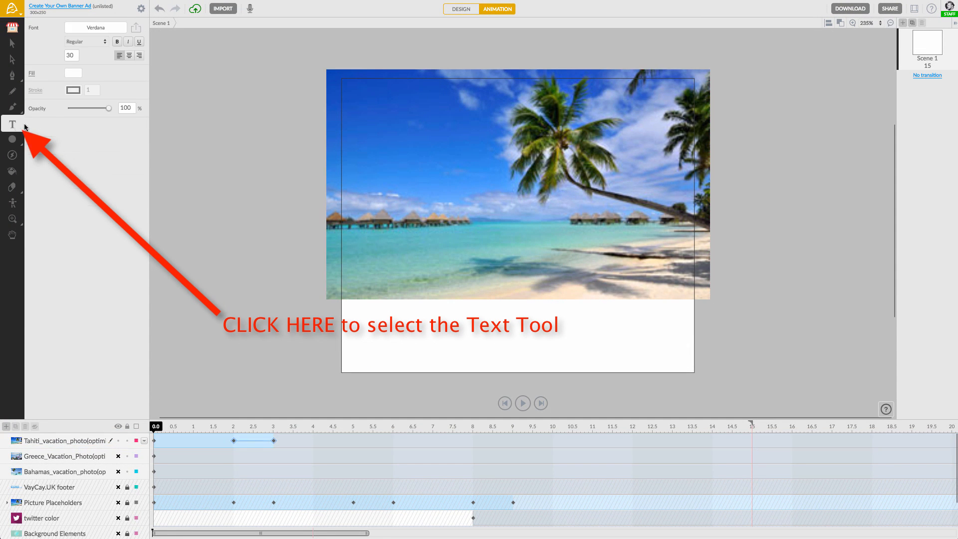
{"action": "left_click", "coordinate": [12, 124]}
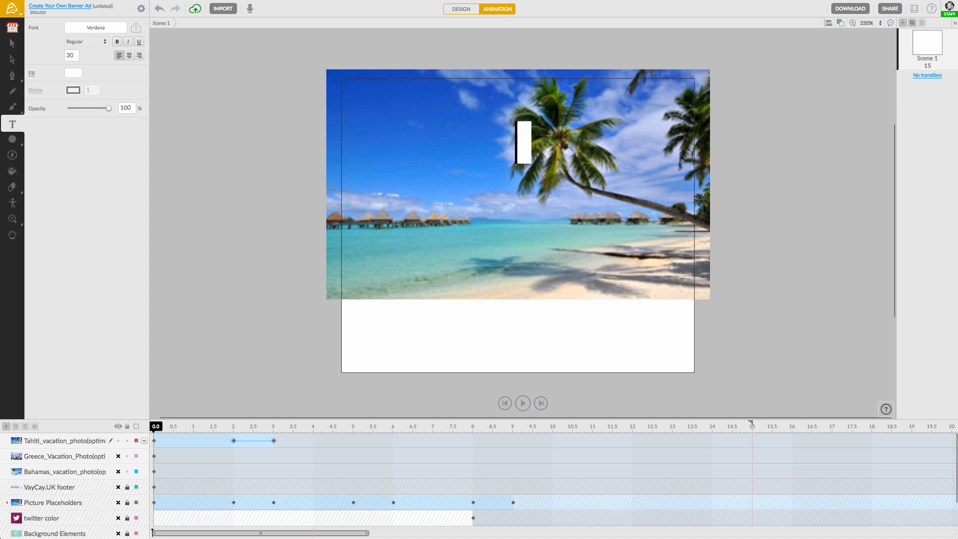
{"action": "type", "text": "BOOK YOUR GETAWAY"}
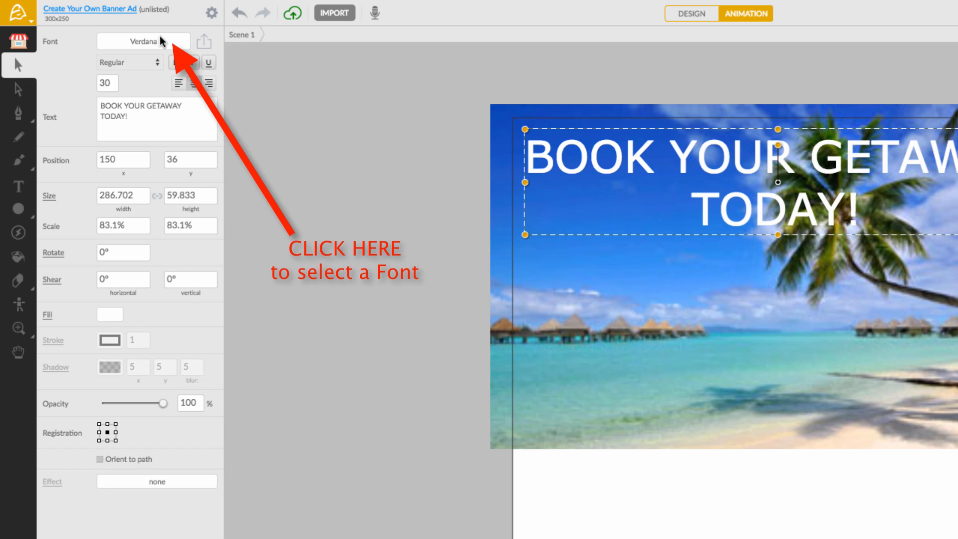
Restyle the headline in Signika Bold and apply a preset animated text effect
{"action": "left_click", "coordinate": [144, 42]}
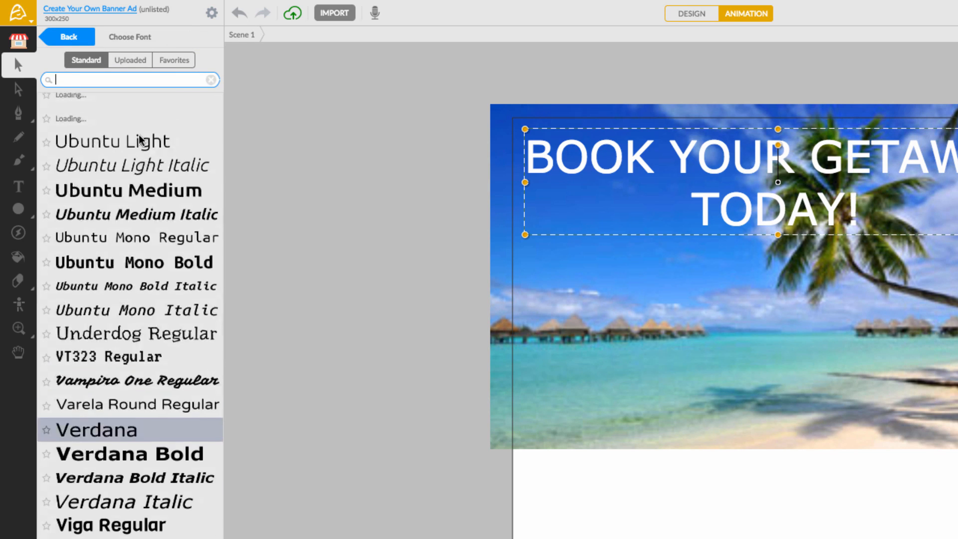
{"action": "scroll", "scroll_direction": "up", "scroll_amount": 3}
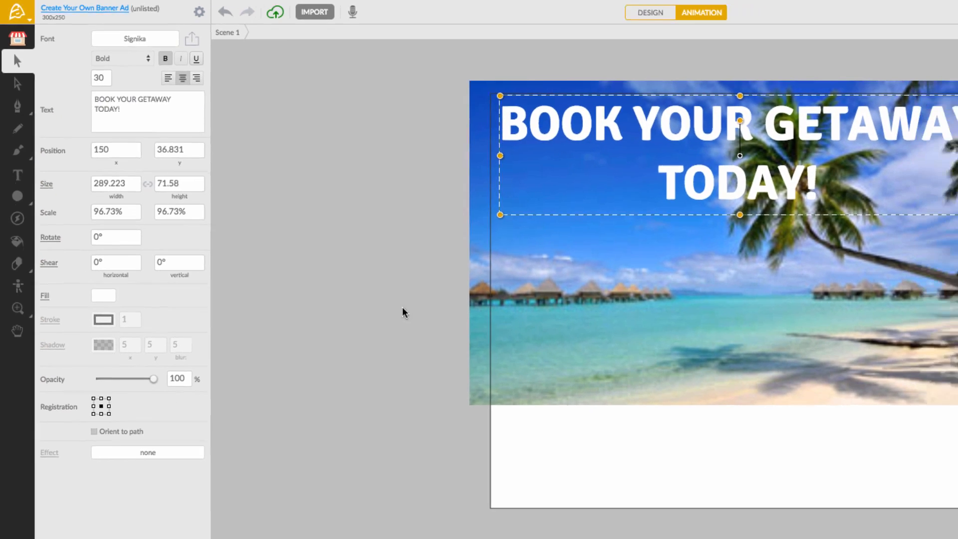
{"action": "left_click", "coordinate": [700, 12]}
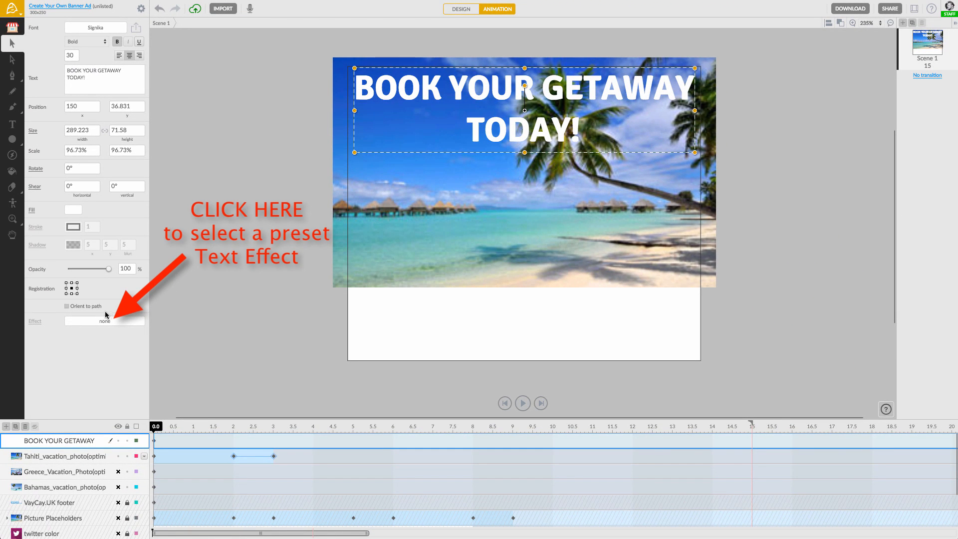
{"action": "left_click", "coordinate": [102, 320]}
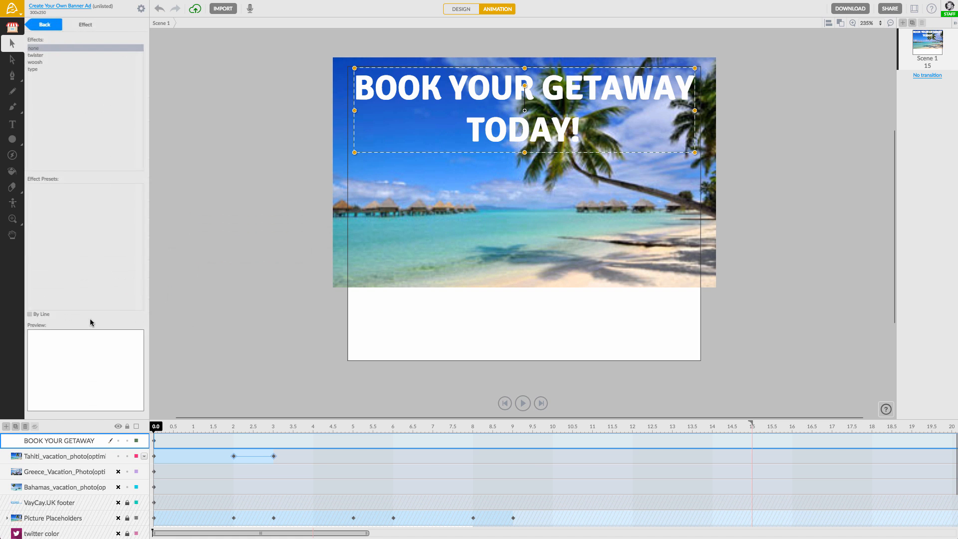
{"action": "left_click", "coordinate": [197, 426]}
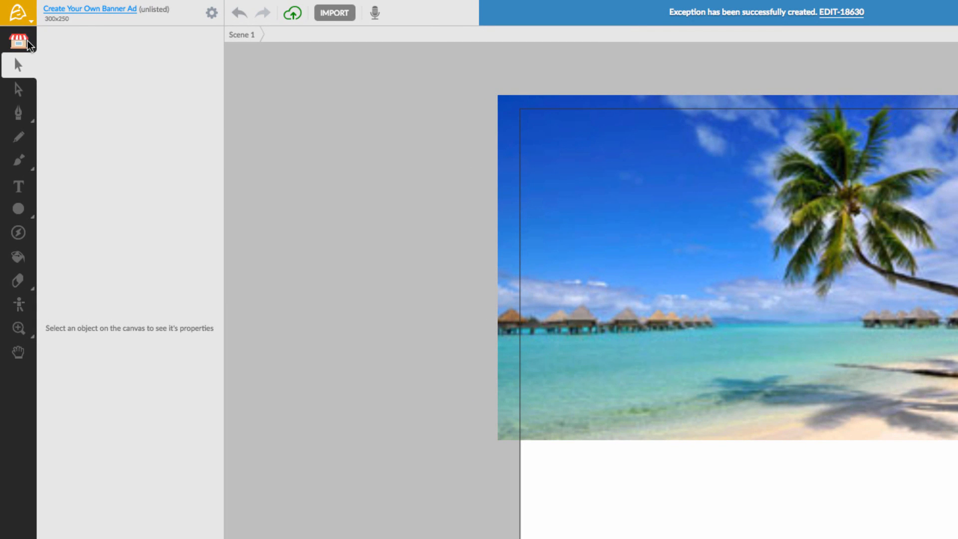
Add the facebook color icon set from the Market and pick a new red fill for it
{"action": "left_click", "coordinate": [18, 39]}
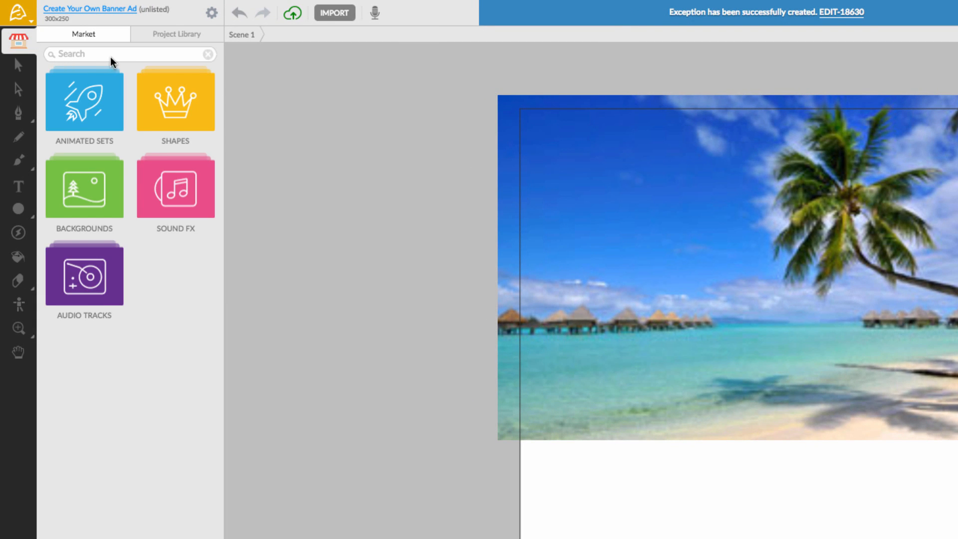
{"action": "type", "text": "facebo"}
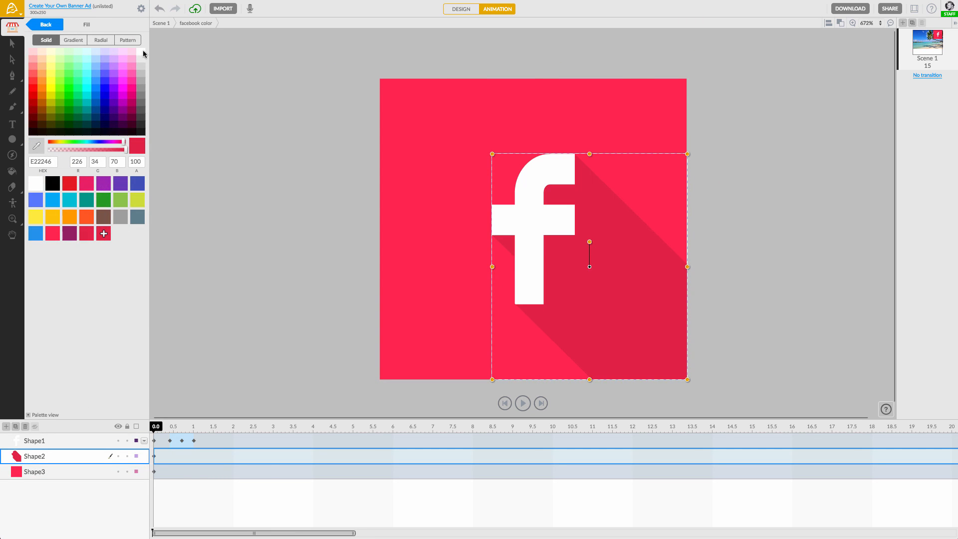
{"action": "left_click", "coordinate": [44, 24]}
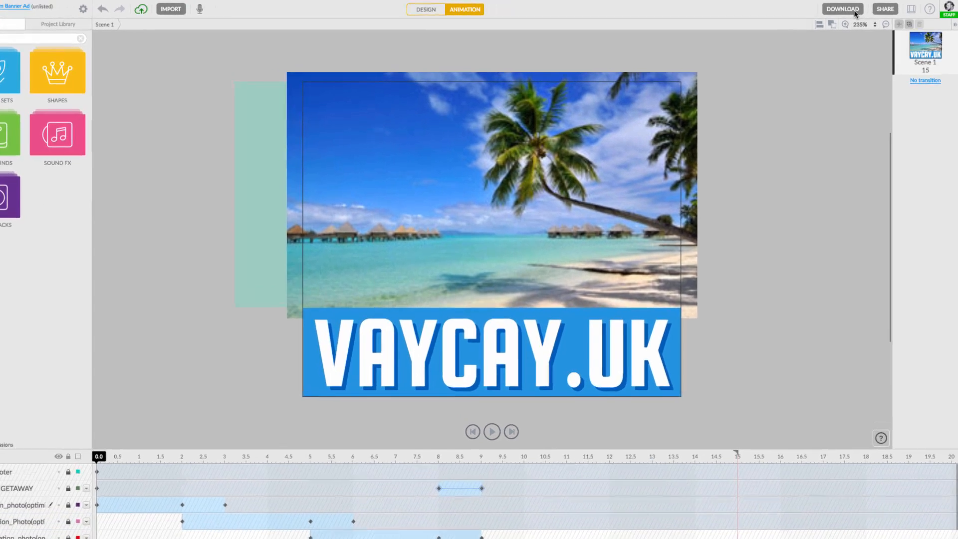
Export the banner as HTML5 code in AdWords format, keeping 300x250, looping and autoplay
{"action": "left_click", "coordinate": [842, 9]}
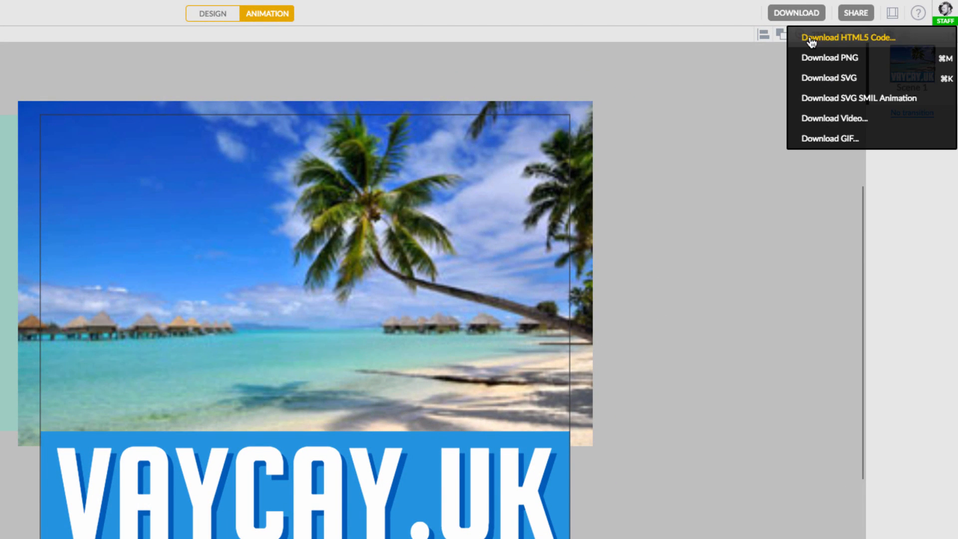
{"action": "left_click", "coordinate": [848, 37]}
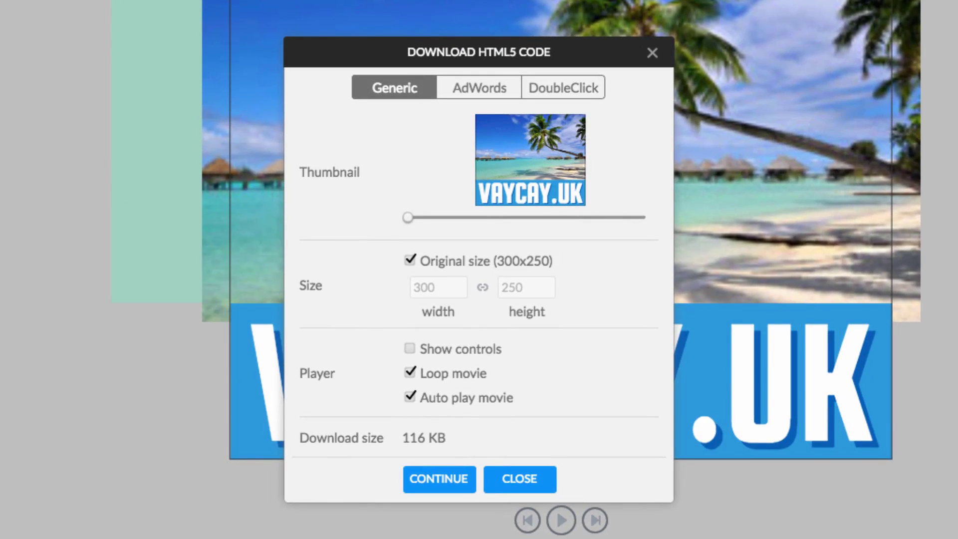
{"action": "left_click", "coordinate": [477, 88]}
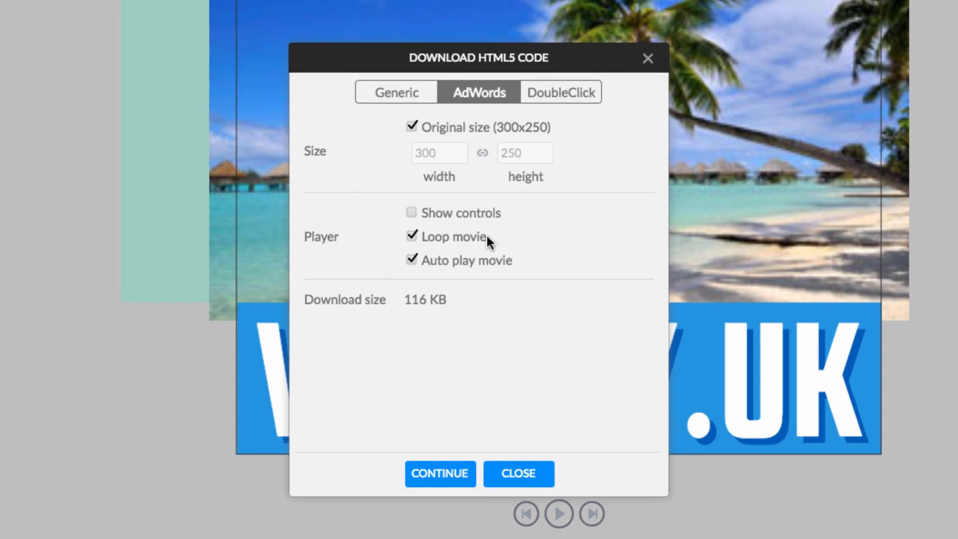
{"action": "left_click", "coordinate": [518, 473]}
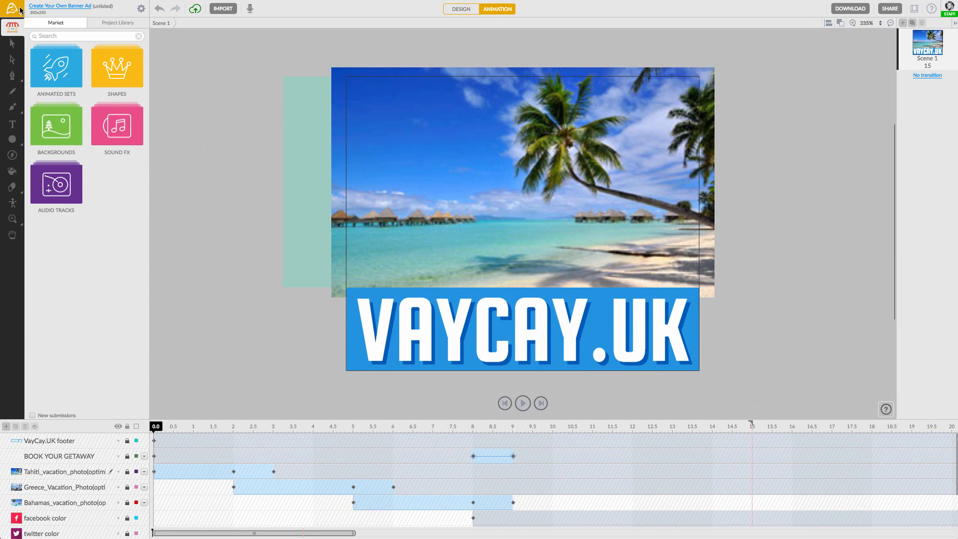
Make a copy of the banner project and preview its crossfading photos
{"action": "left_click", "coordinate": [8, 8]}
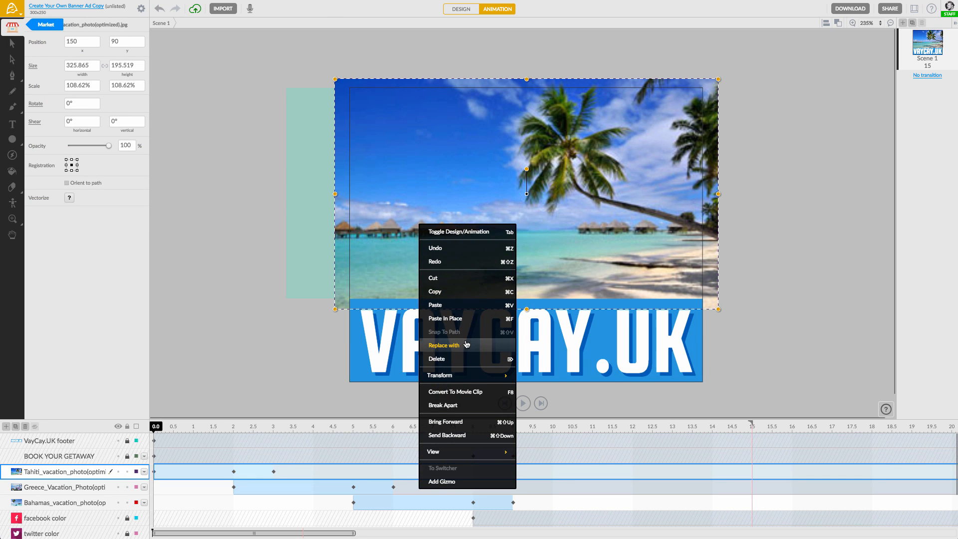
{"action": "left_click", "coordinate": [521, 402]}
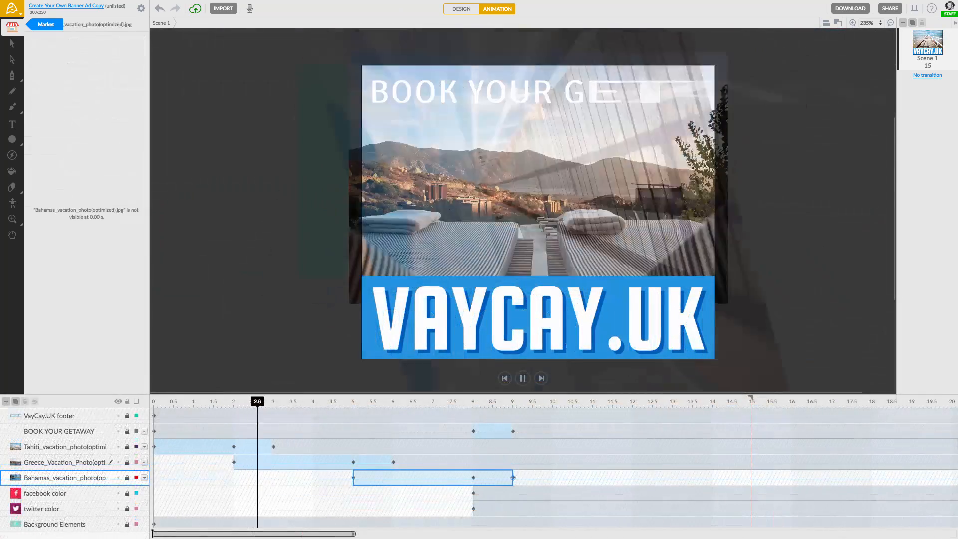